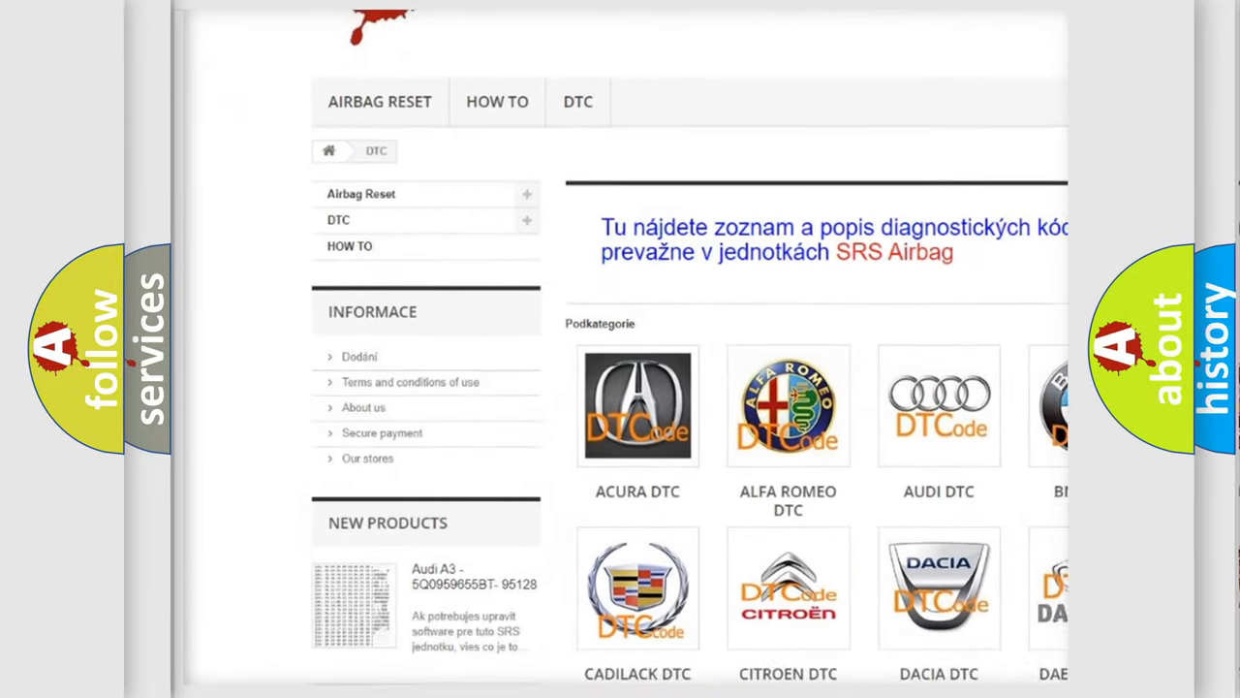
{"action": "scroll", "scroll_direction": "down", "scroll_amount": 3}
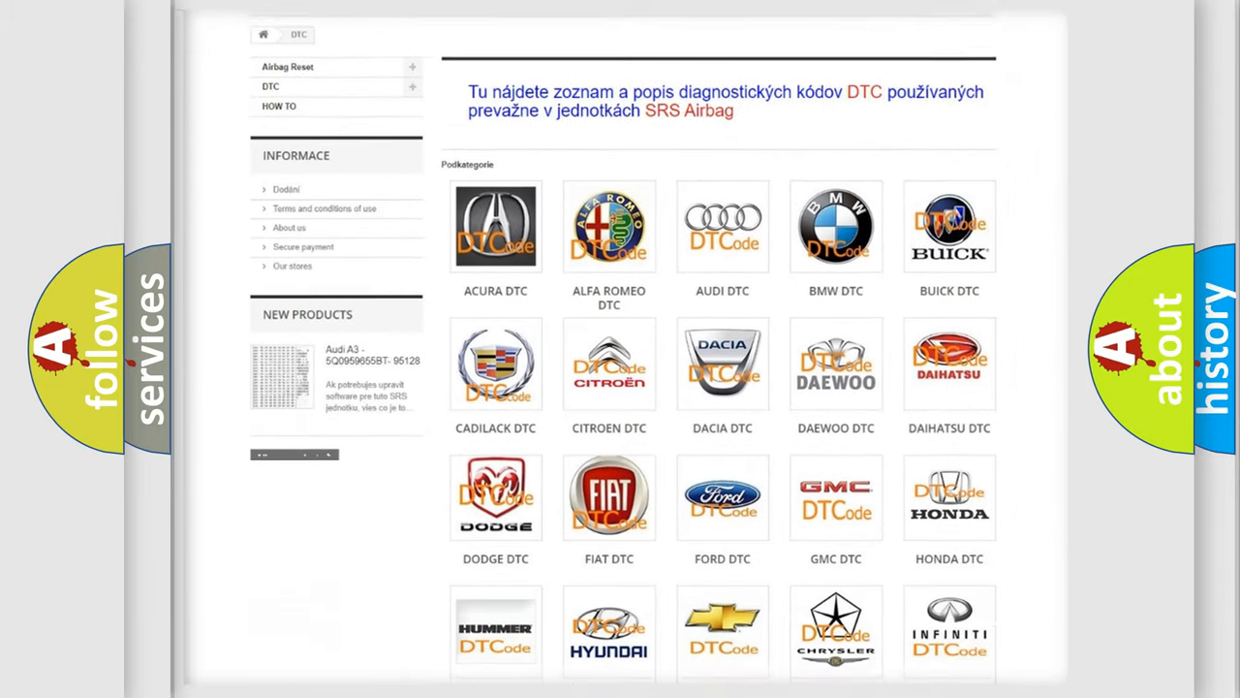
{"action": "scroll", "scroll_direction": "down", "scroll_amount": 3}
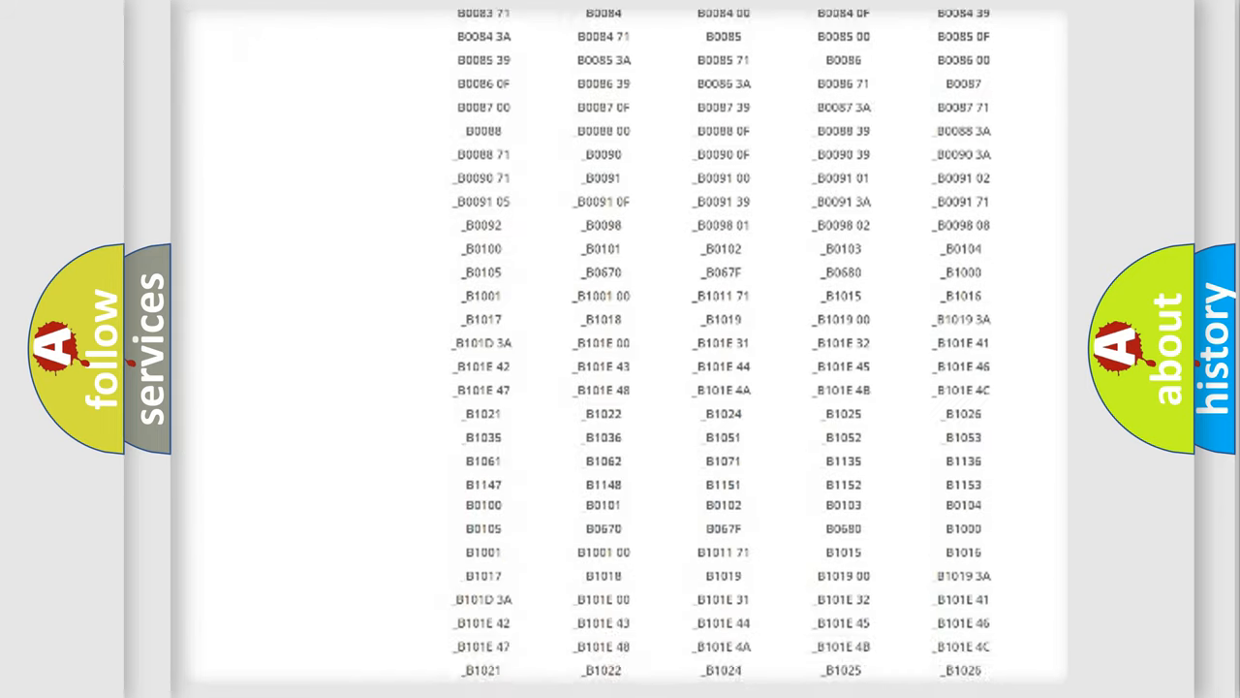
{"action": "scroll", "scroll_direction": "down", "scroll_amount": 3}
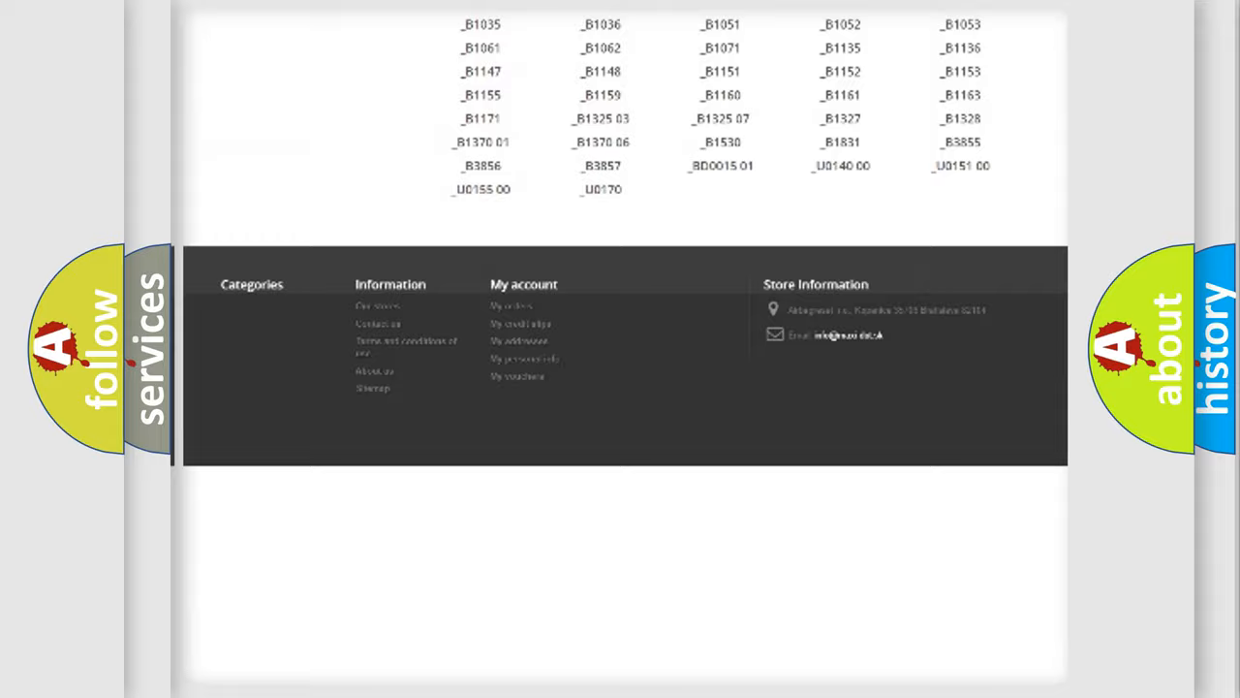